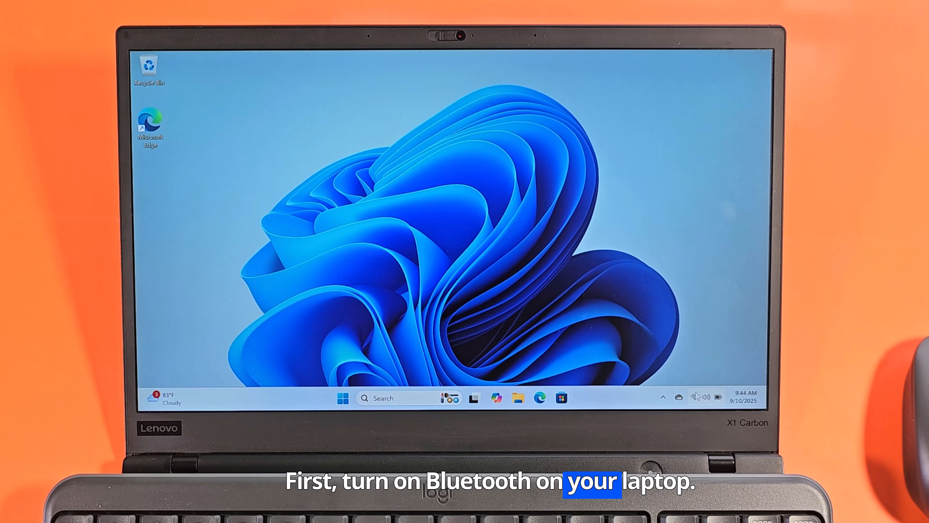
# Turn Bluetooth on from the taskbar's Quick Settings panel
pyautogui.click(699, 396)
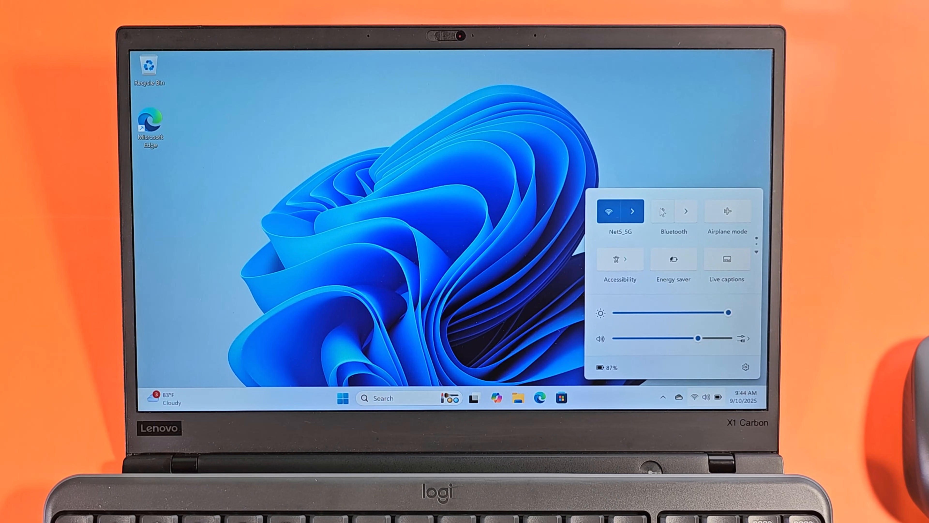
pyautogui.click(686, 211)
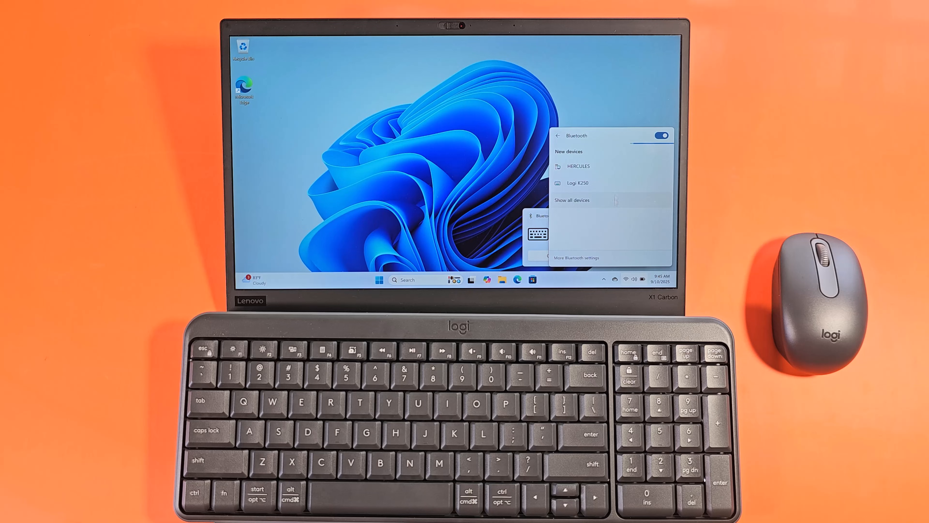
# Pair the Logi K250 keyboard from the New devices list
pyautogui.click(578, 183)
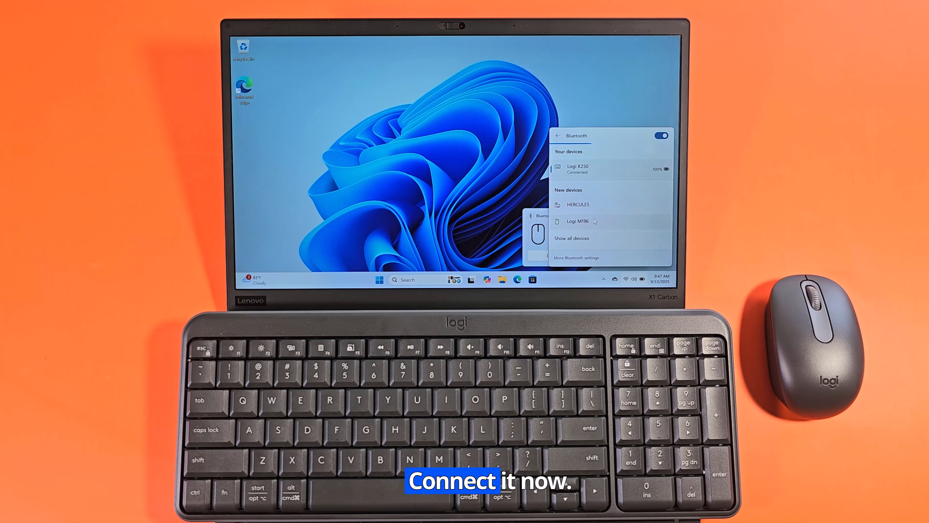
# Pair the Logi M196 mouse, then launch Edge to test the devices
pyautogui.click(577, 221)
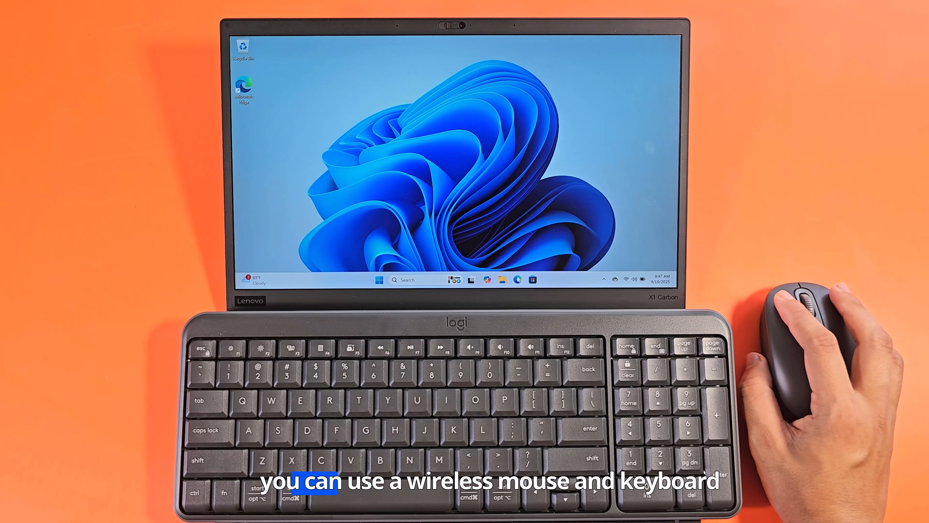
pyautogui.click(517, 280)
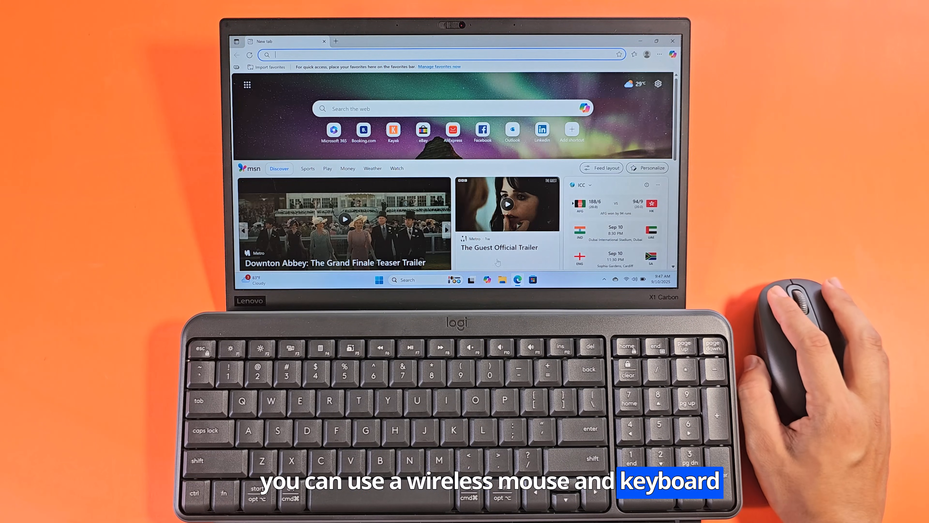